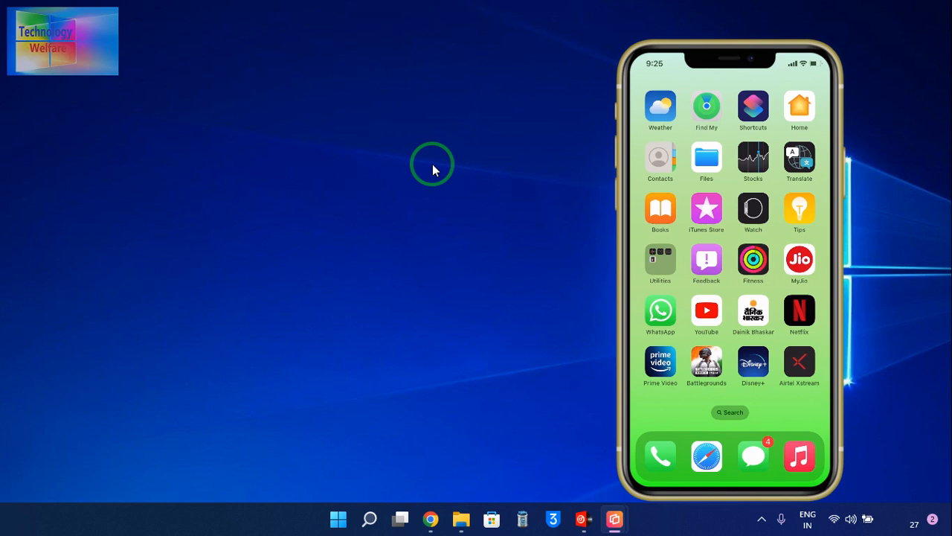
# - Reach Settings > General > Software Update on the mirrored iPhone, showing iOS 16.0 up to date
pyautogui.moveTo(781, 260); pyautogui.dragTo(647, 261)
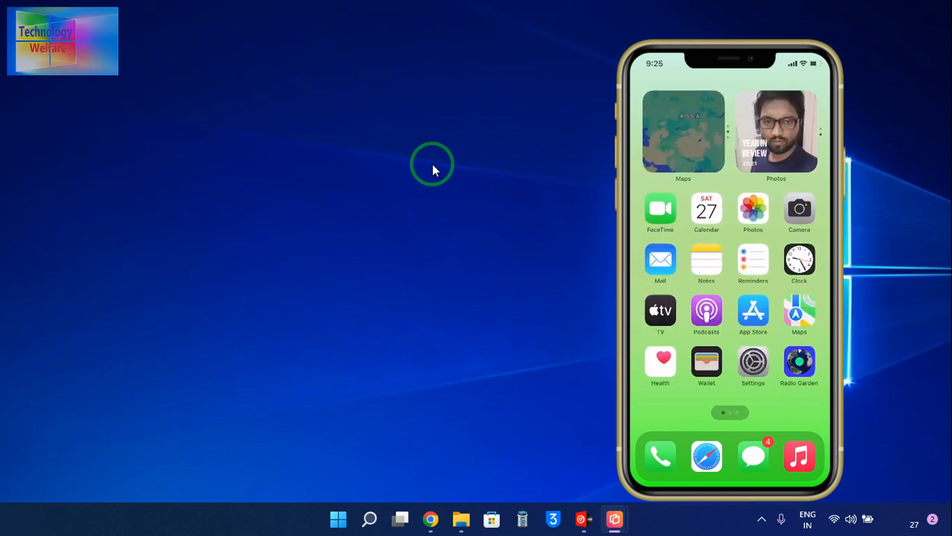
pyautogui.click(753, 362)
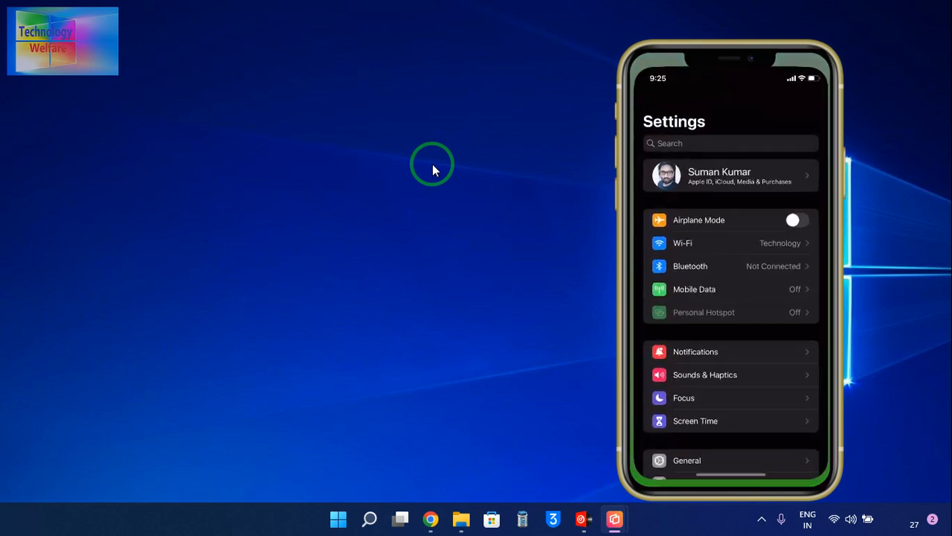
pyautogui.scroll(-3)
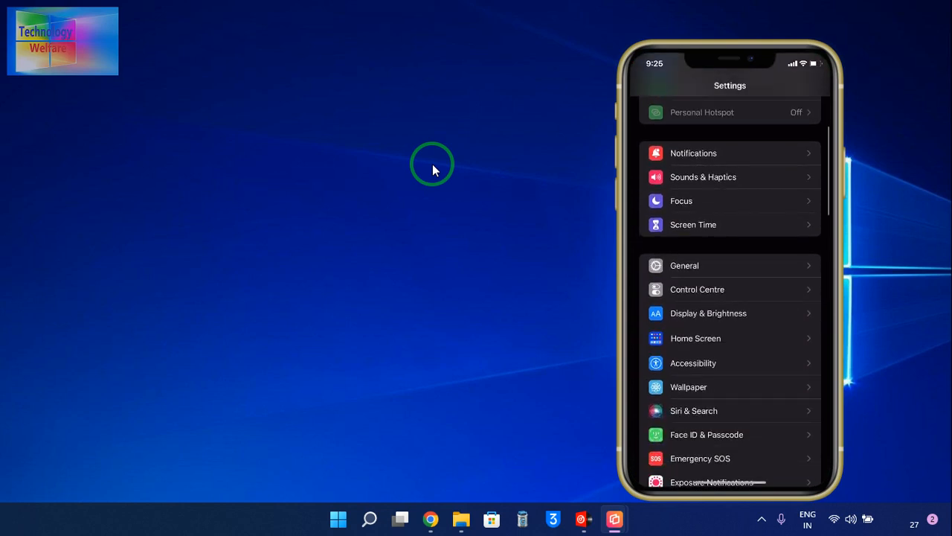
pyautogui.click(684, 265)
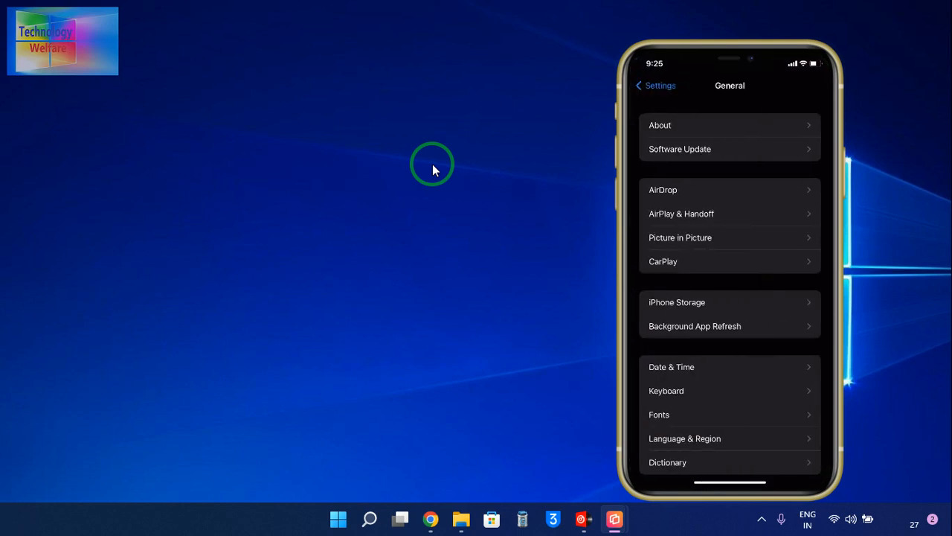
pyautogui.click(680, 149)
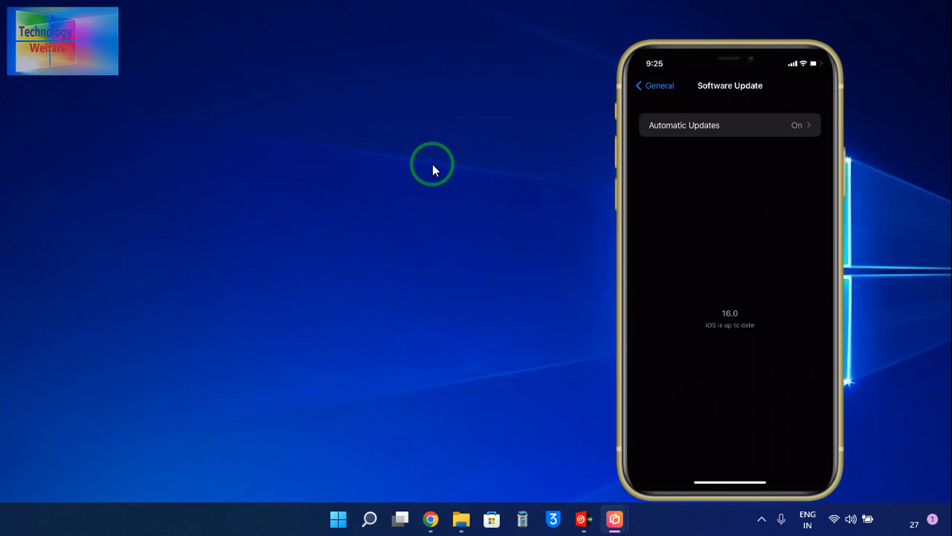
pyautogui.moveTo(250, 245)
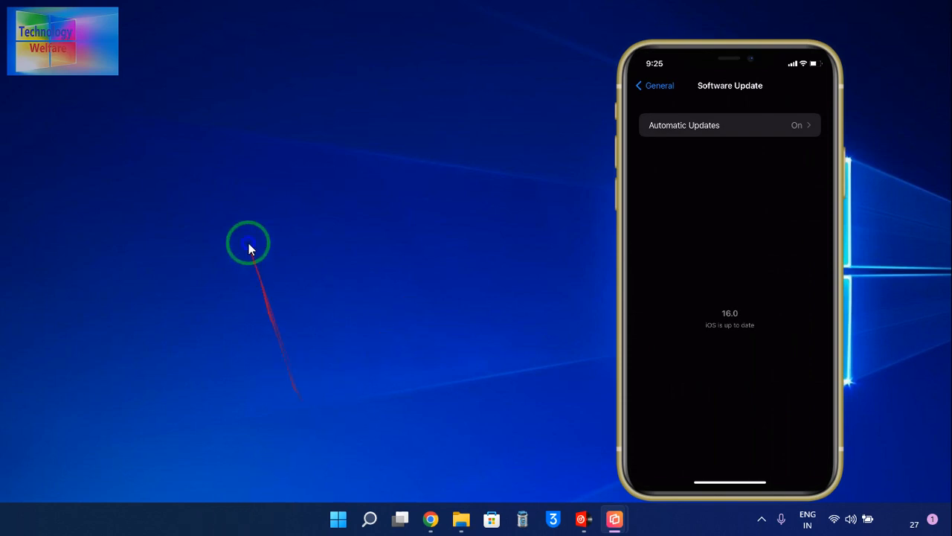
# - Refresh the desktop, launch 3uTools and show the iPhone 11's iOS version 16.0 (20A5349b)
pyautogui.rightClick(249, 245)
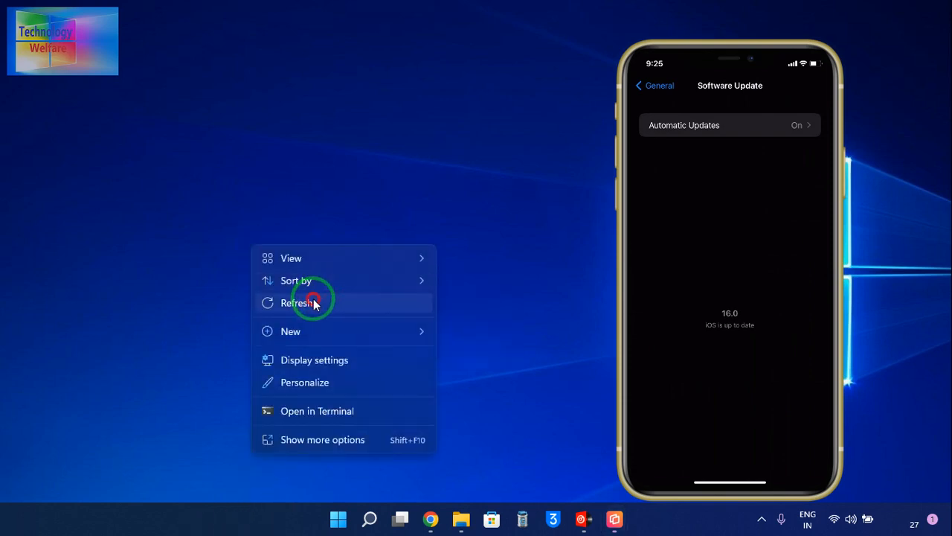
pyautogui.click(552, 518)
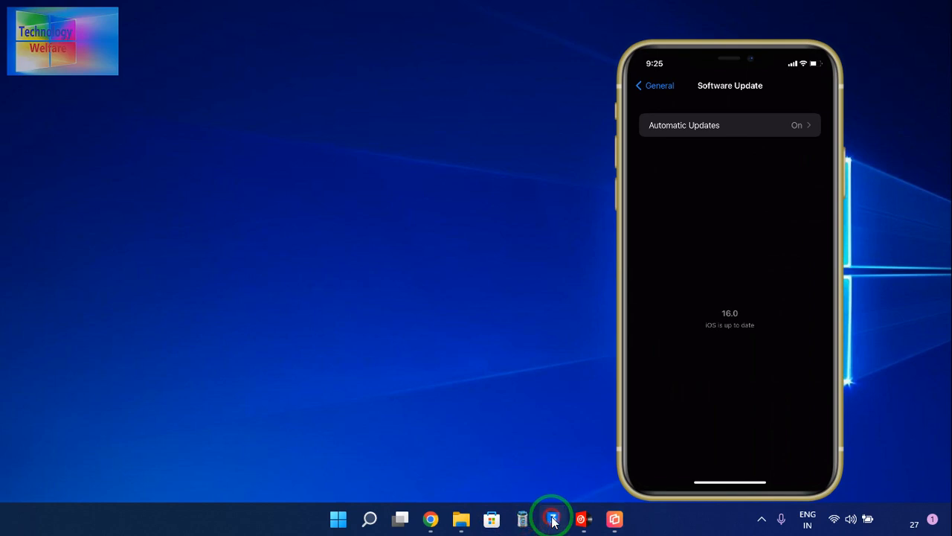
pyautogui.click(552, 518)
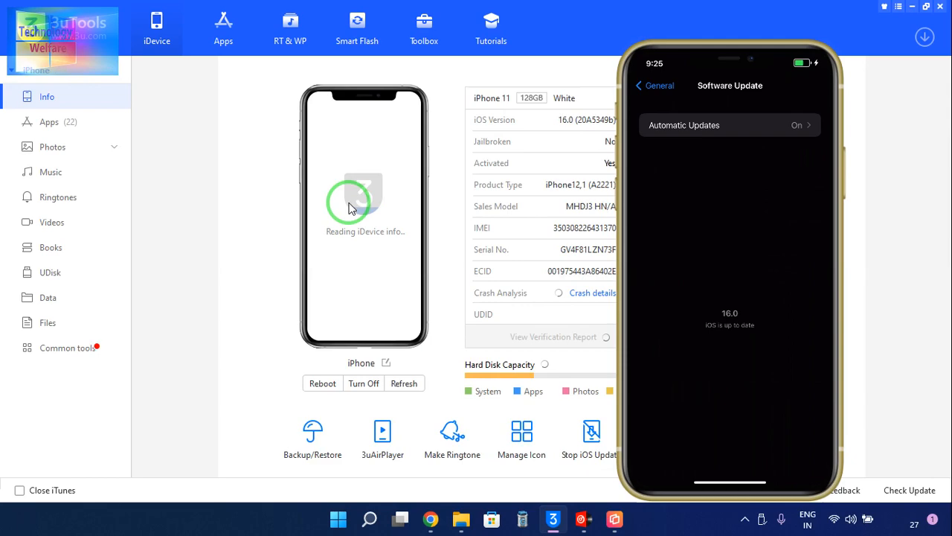
pyautogui.moveTo(729, 40)
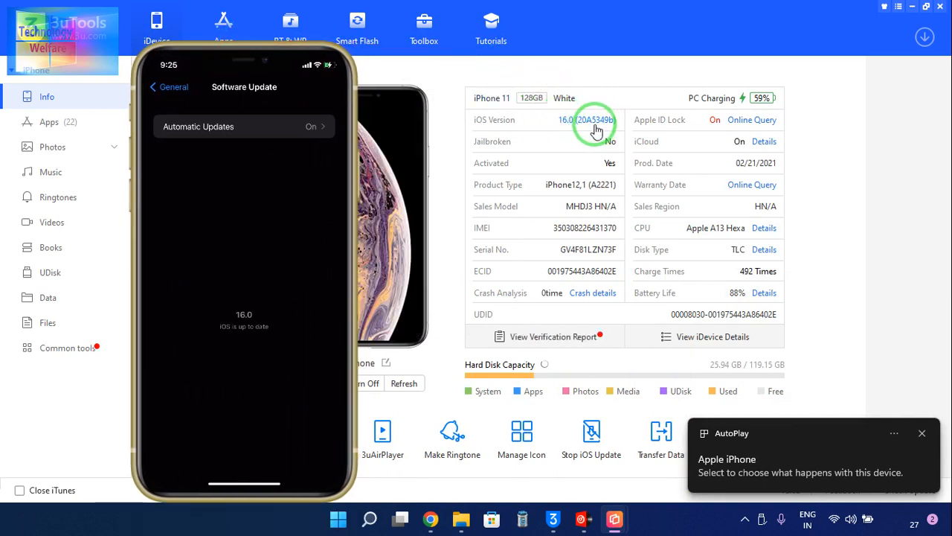
pyautogui.click(923, 433)
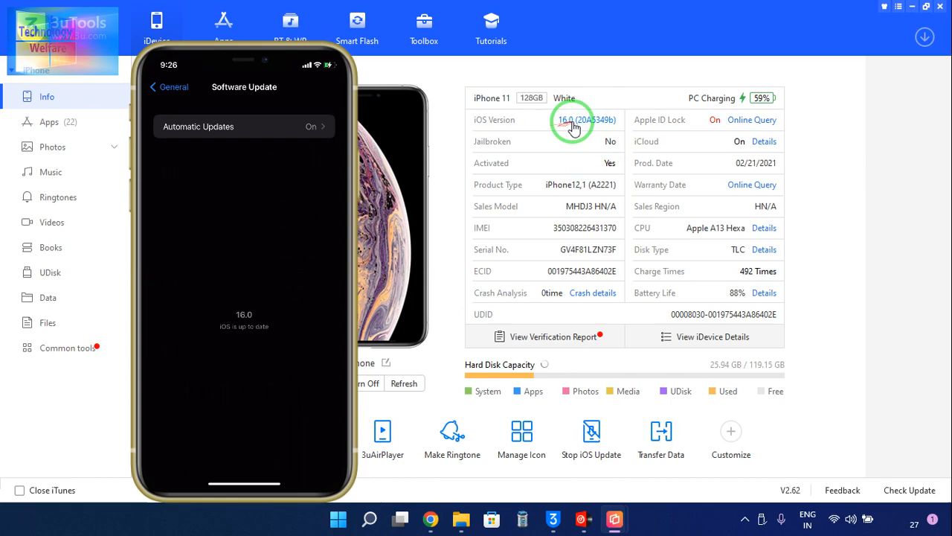
pyautogui.moveTo(414, 93)
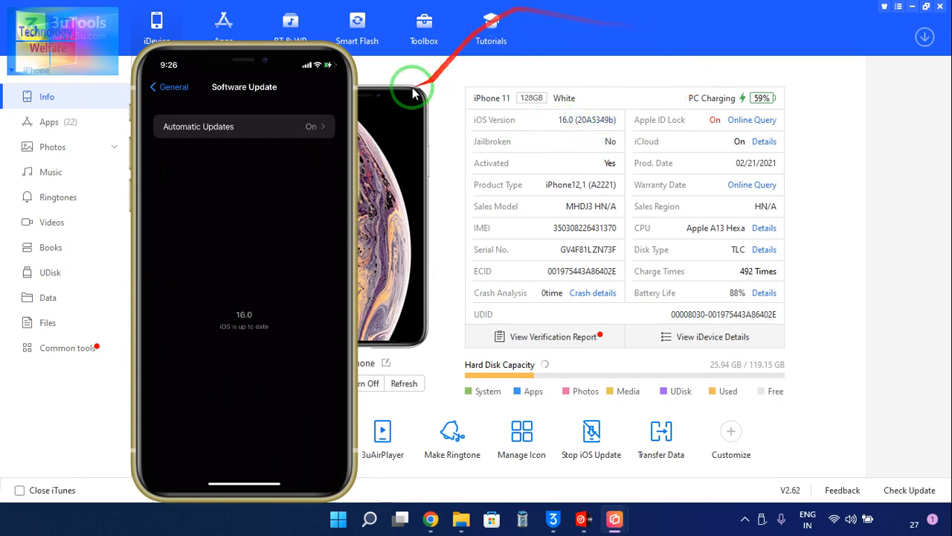
# - Go to Smart Flash and select 16.0beta7 instead of 15.6.1 in the Easy Flash list
pyautogui.click(358, 27)
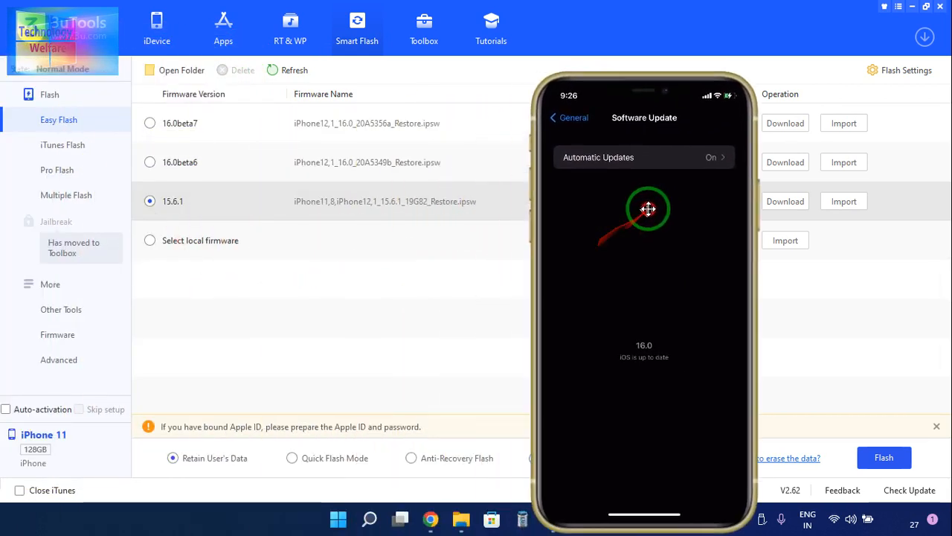
pyautogui.moveTo(648, 209); pyautogui.dragTo(313, 327)
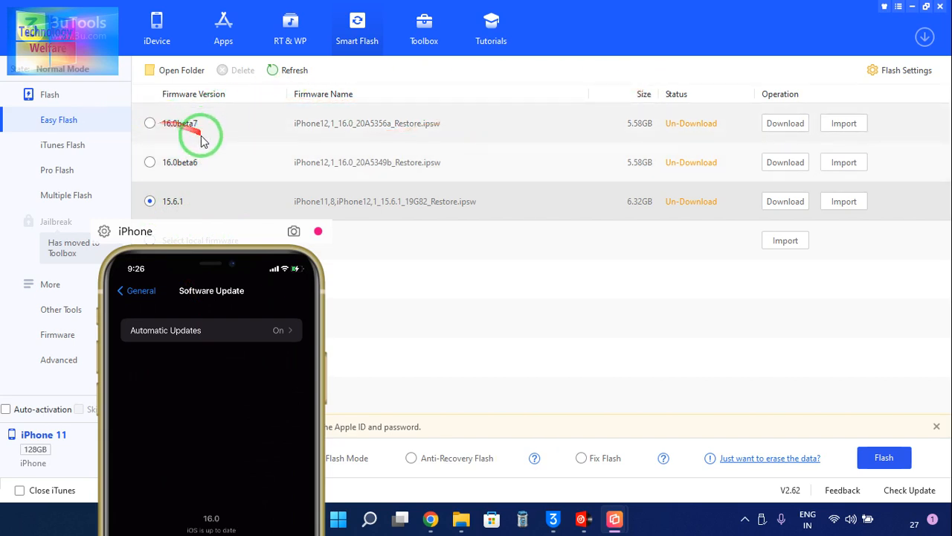
pyautogui.moveTo(399, 165)
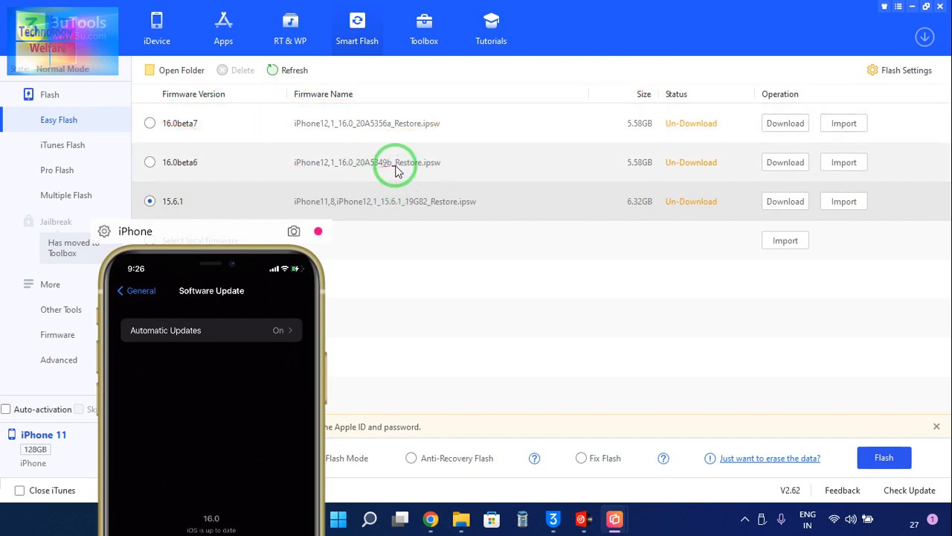
pyautogui.moveTo(484, 146)
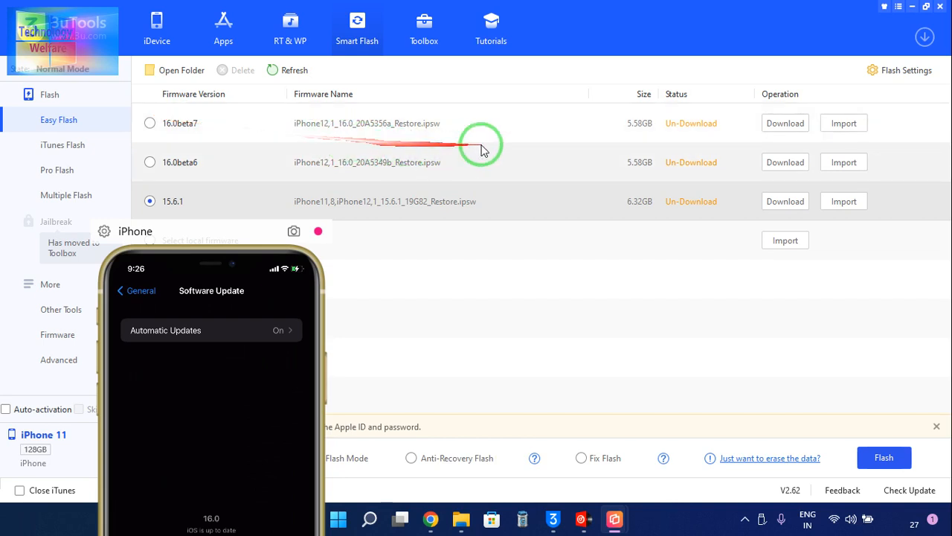
pyautogui.moveTo(345, 139)
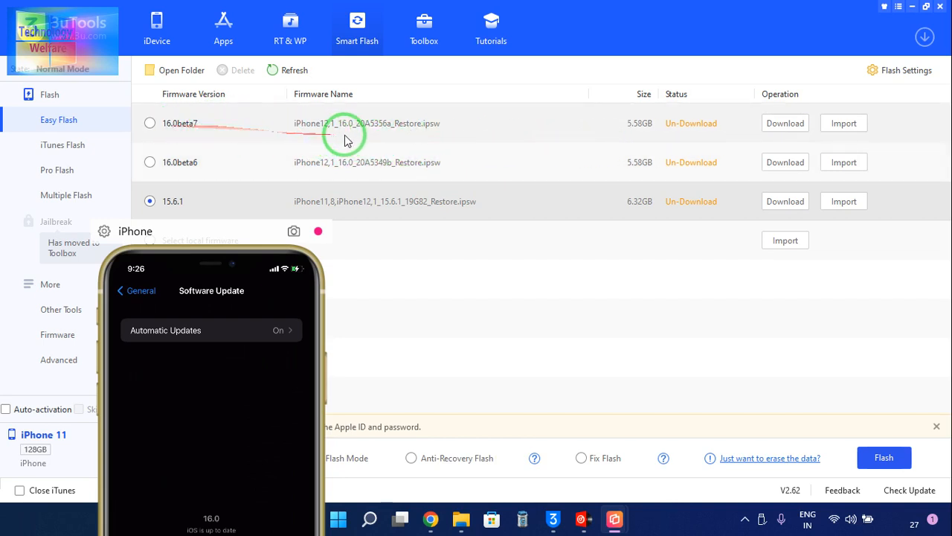
pyautogui.moveTo(383, 131)
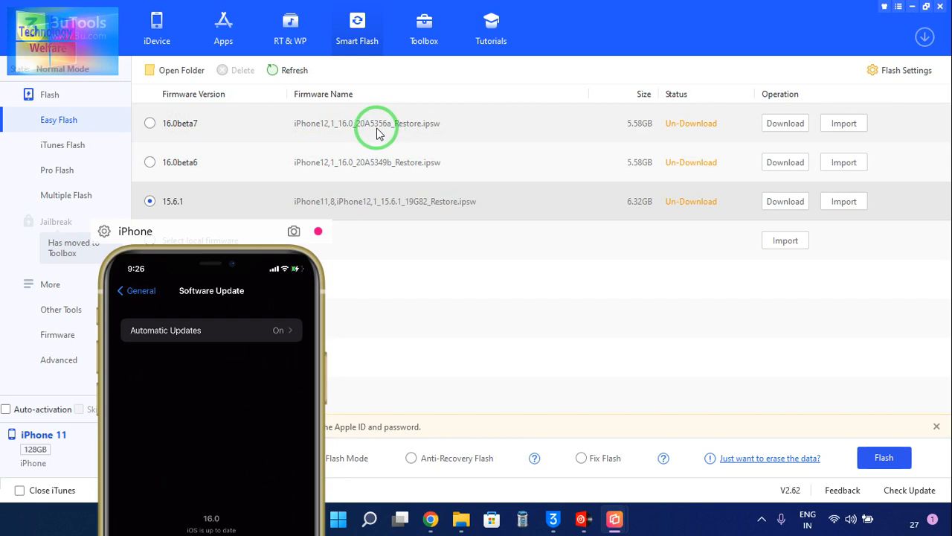
pyautogui.moveTo(408, 128)
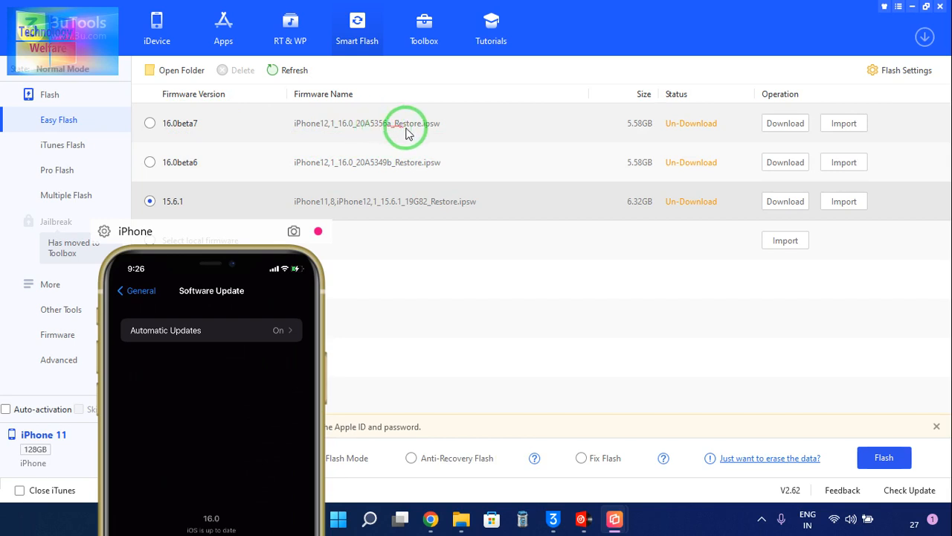
pyautogui.click(149, 122)
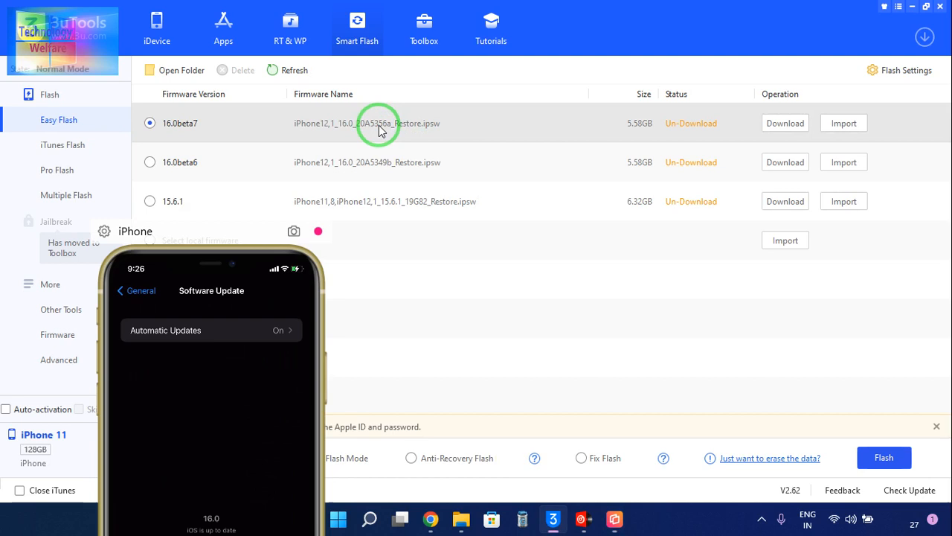
pyautogui.moveTo(762, 134)
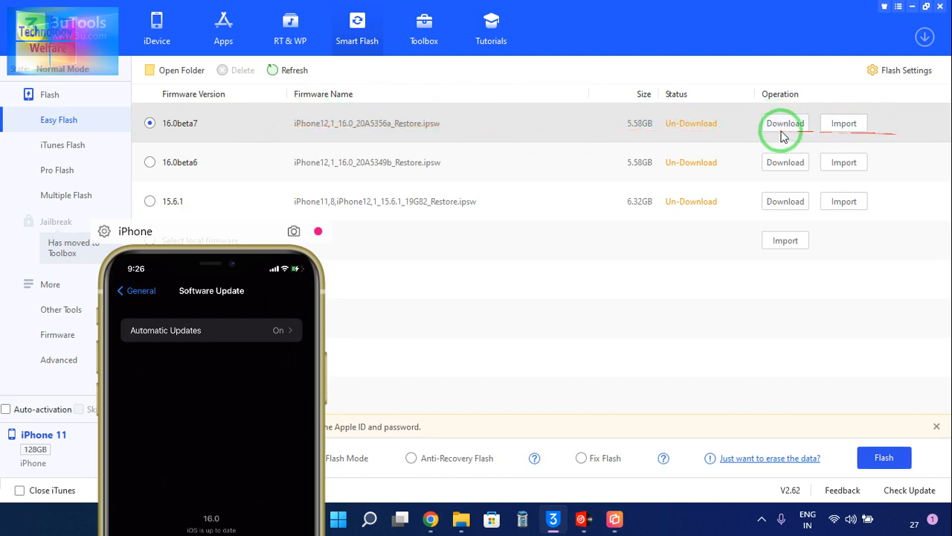
pyautogui.moveTo(786, 124)
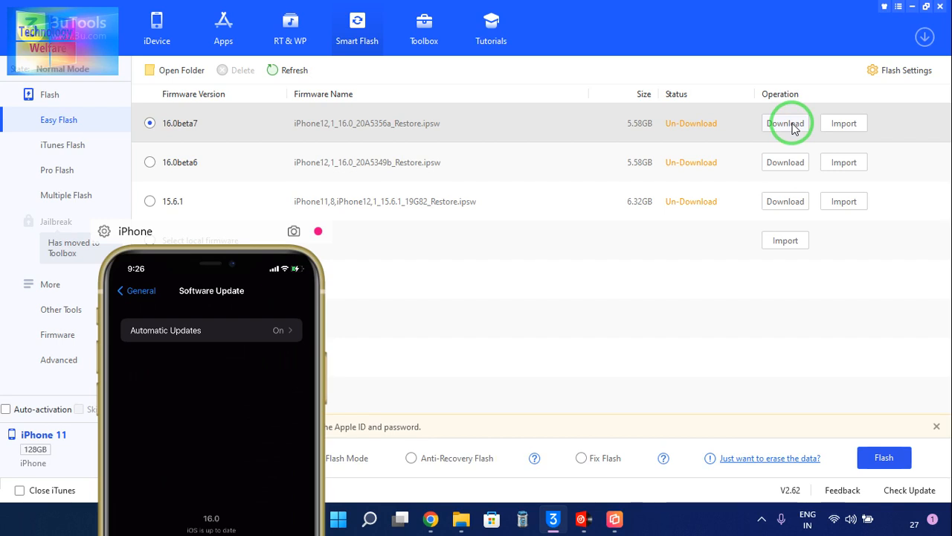
pyautogui.moveTo(830, 132)
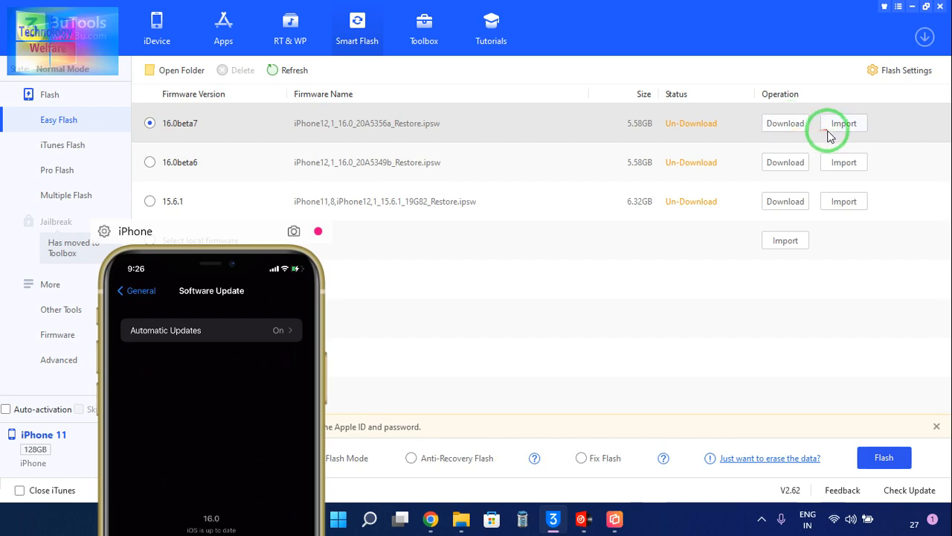
pyautogui.moveTo(817, 82)
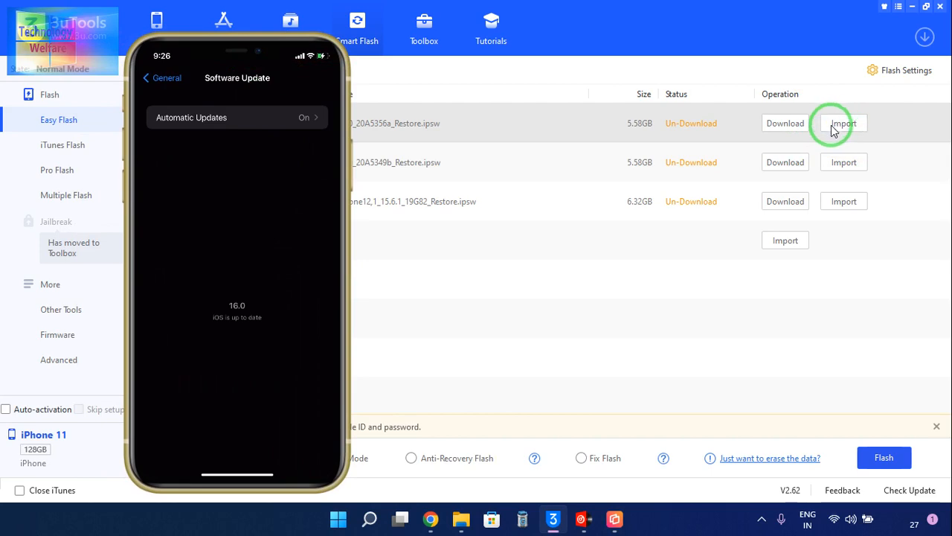
# - Import a local IPSW for 16.0beta7, browsing through All kind of Software 2022 into iOS Software 2022
pyautogui.click(844, 122)
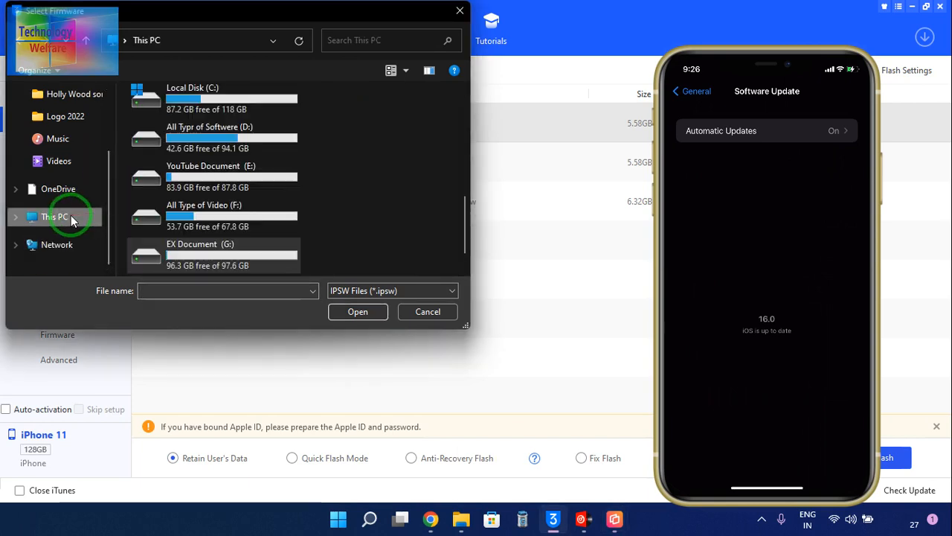
pyautogui.doubleClick(210, 137)
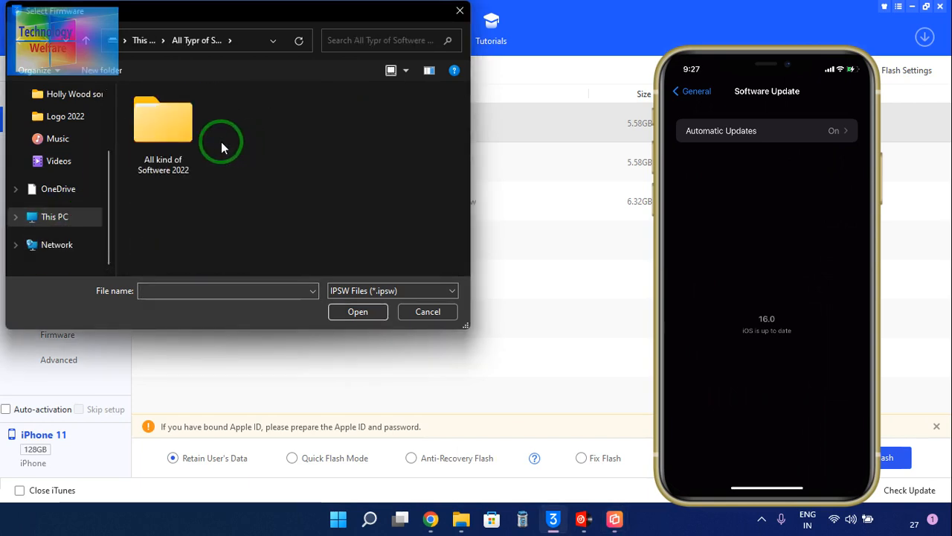
pyautogui.doubleClick(164, 120)
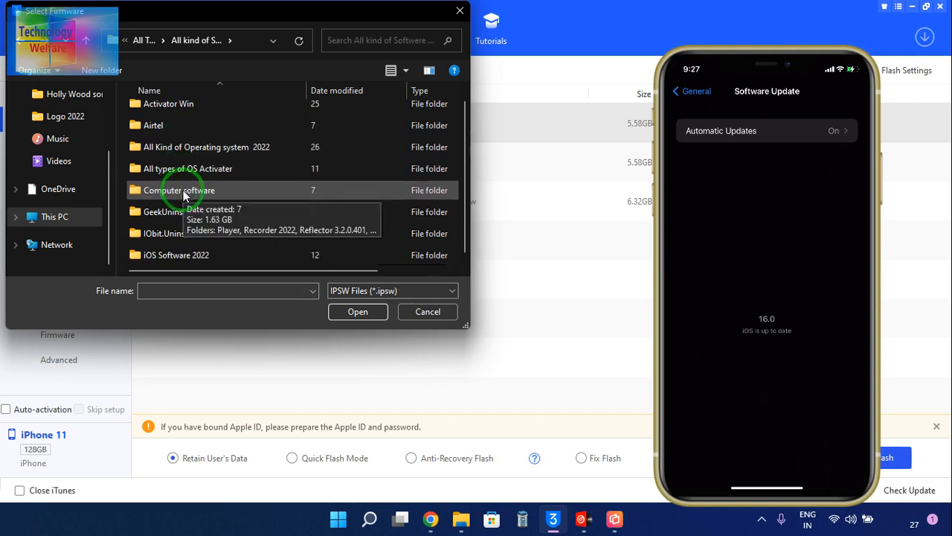
pyautogui.doubleClick(175, 254)
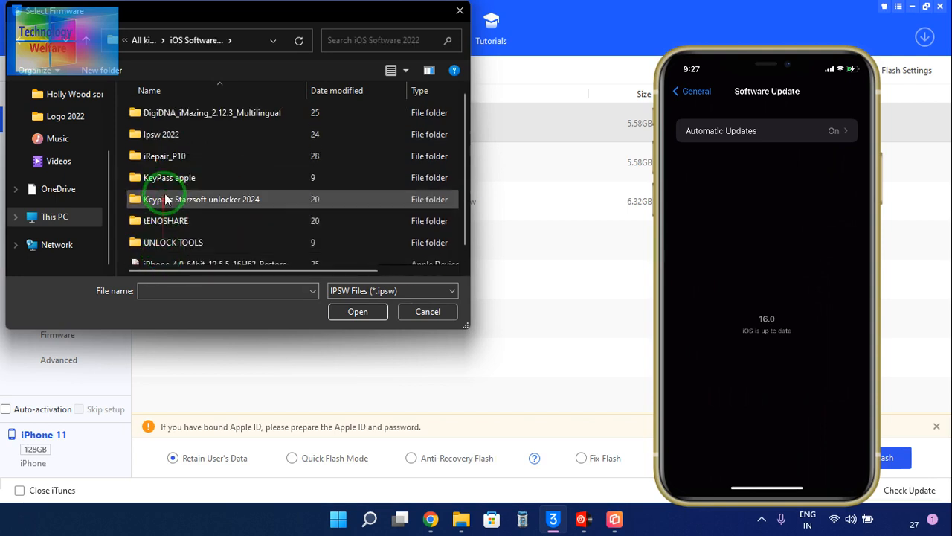
pyautogui.doubleClick(161, 134)
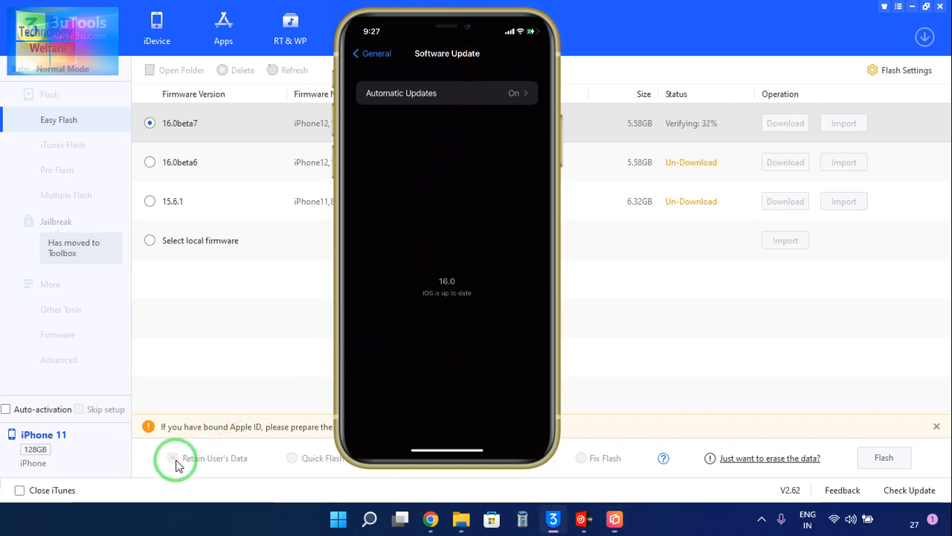
pyautogui.moveTo(460, 23)
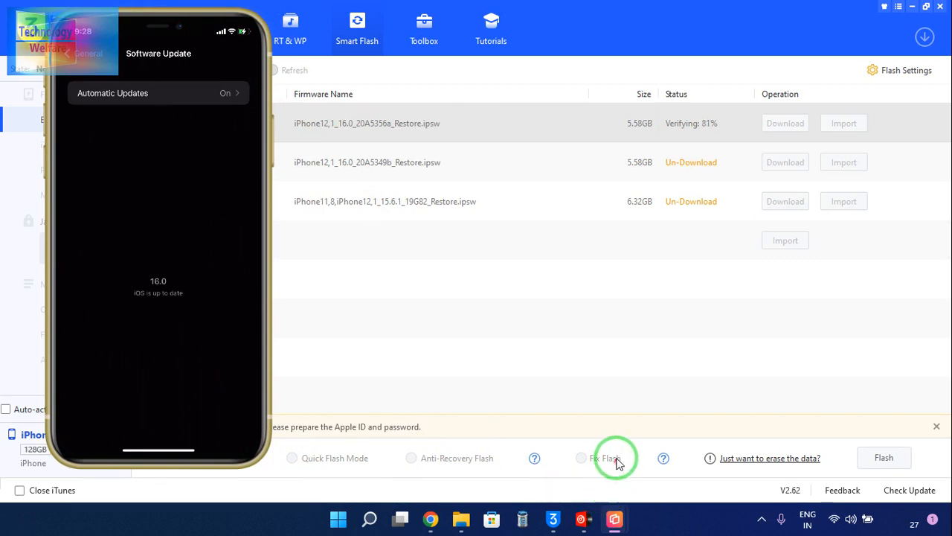
pyautogui.moveTo(720, 247)
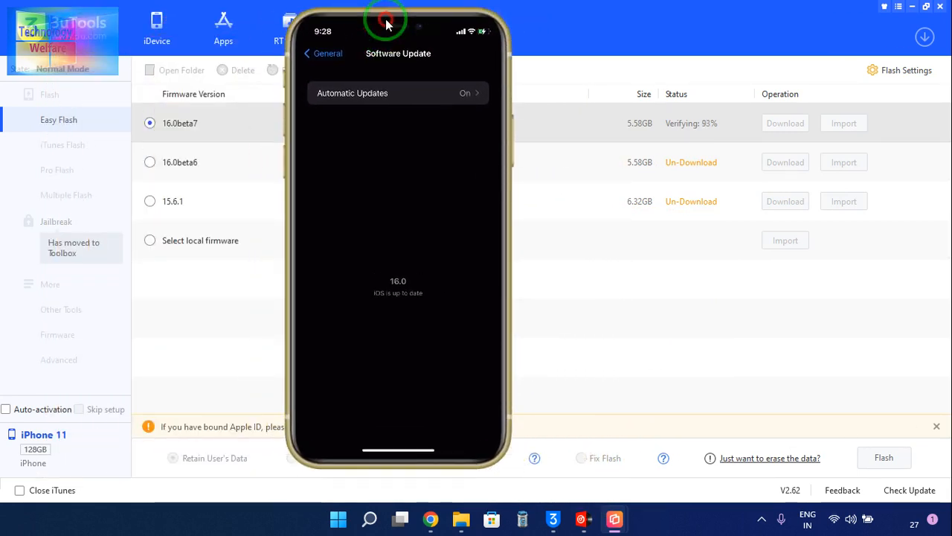
pyautogui.moveTo(588, 462)
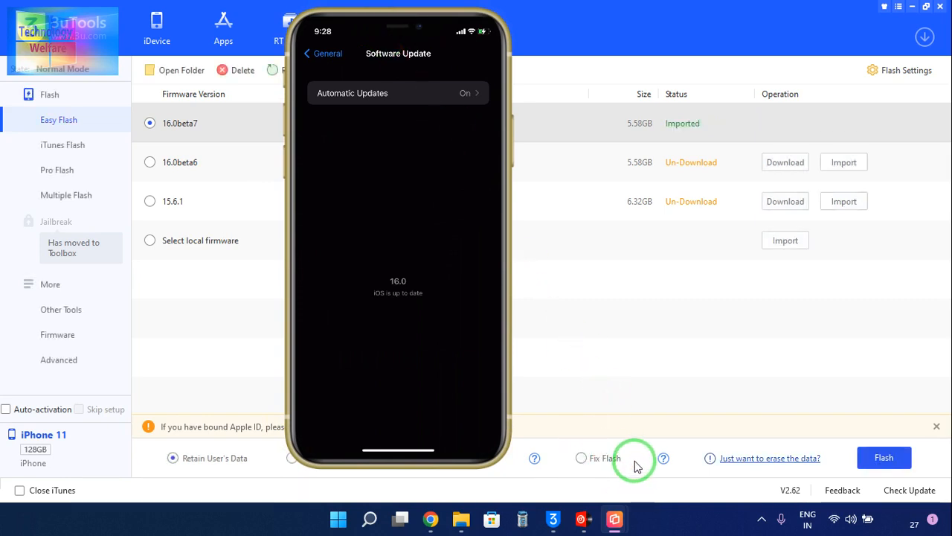
pyautogui.moveTo(707, 6)
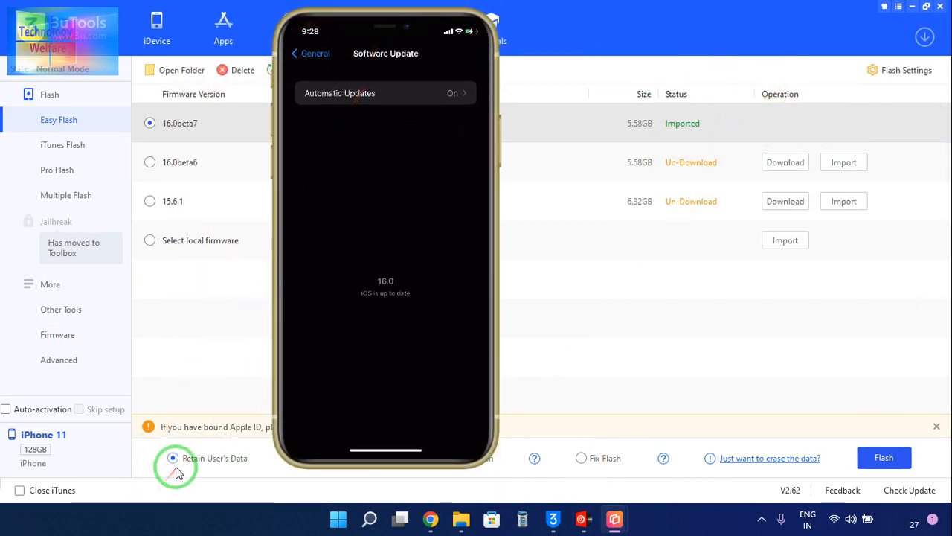
pyautogui.moveTo(884, 459)
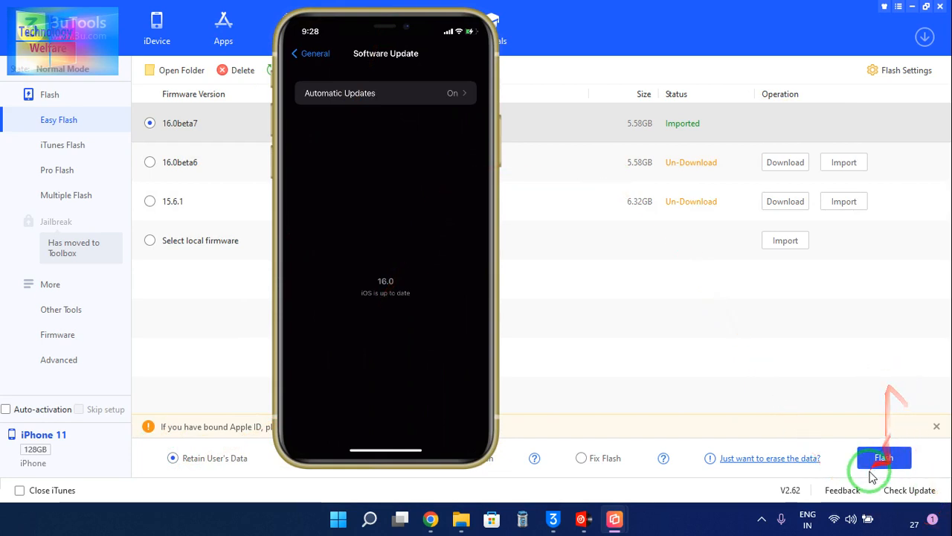
# - Start flashing the imported 16.0beta7 firmware in Retain User's Data mode
pyautogui.click(884, 459)
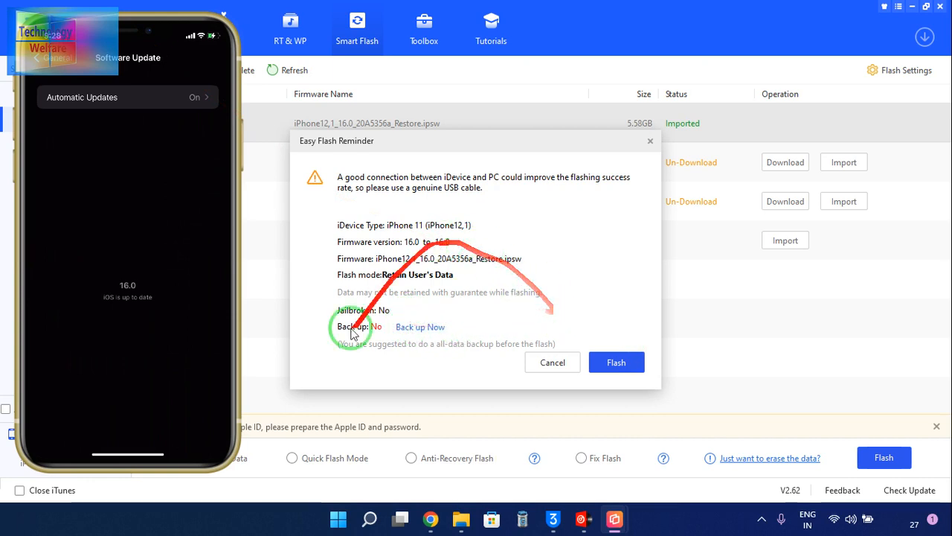
pyautogui.moveTo(469, 435)
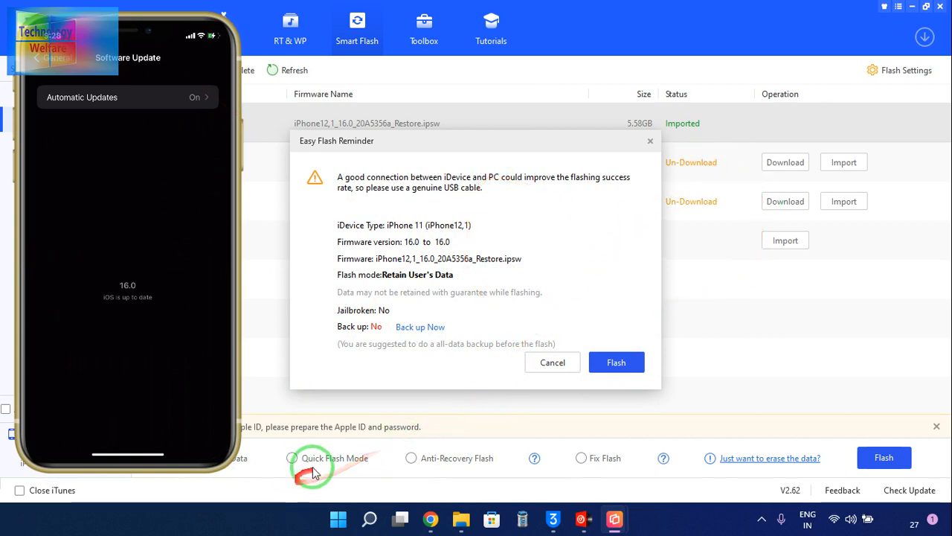
pyautogui.moveTo(533, 250)
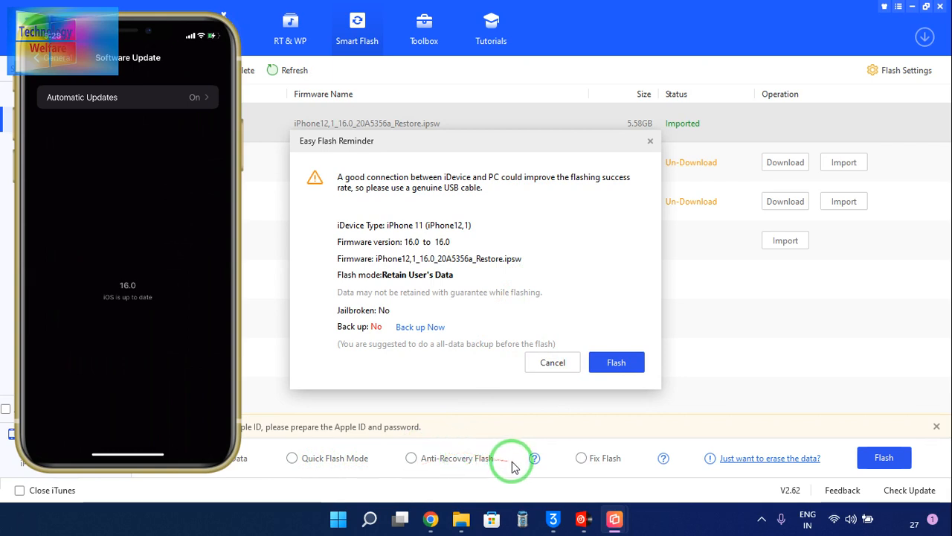
pyautogui.moveTo(673, 479)
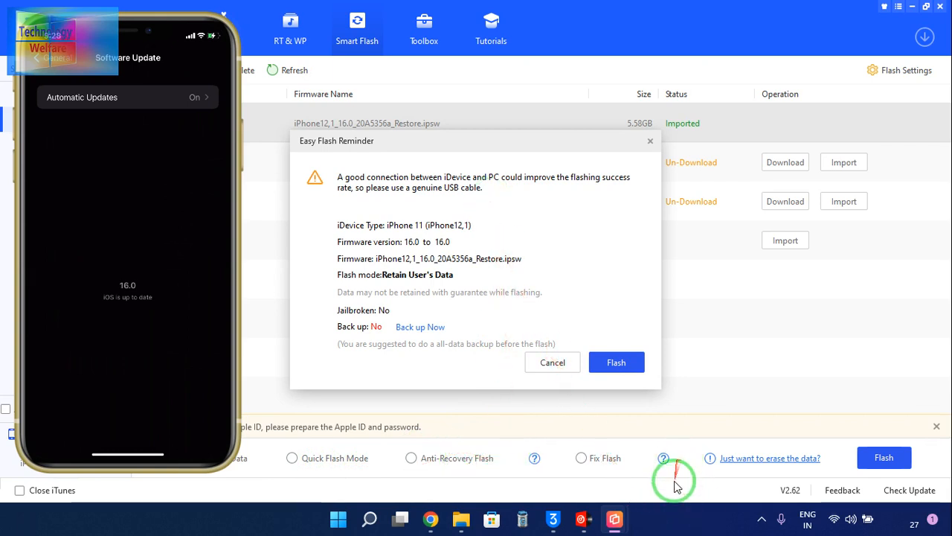
pyautogui.moveTo(595, 473)
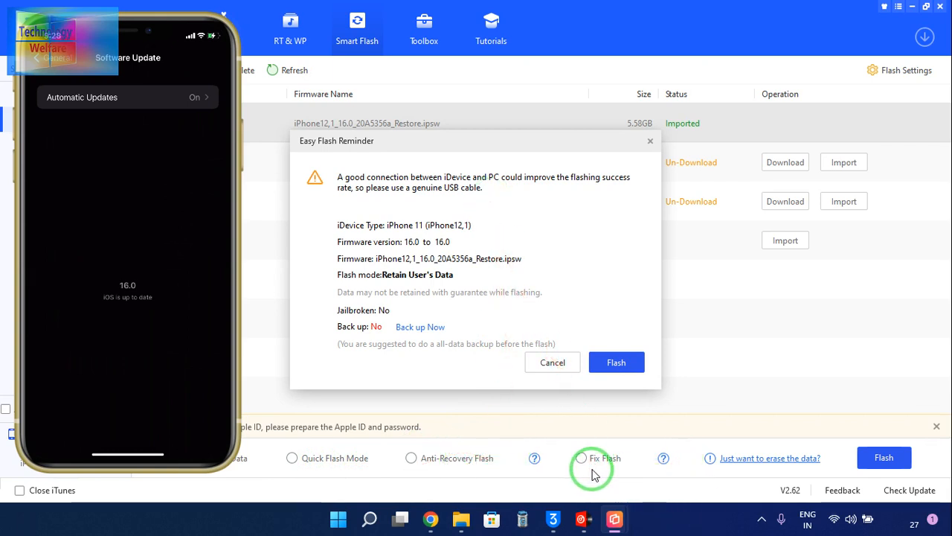
pyautogui.moveTo(594, 484)
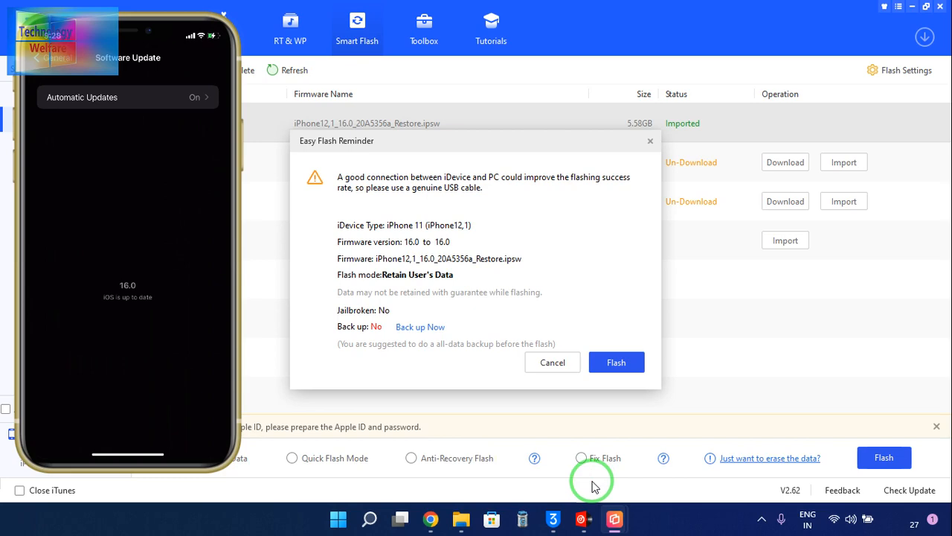
pyautogui.moveTo(364, 390)
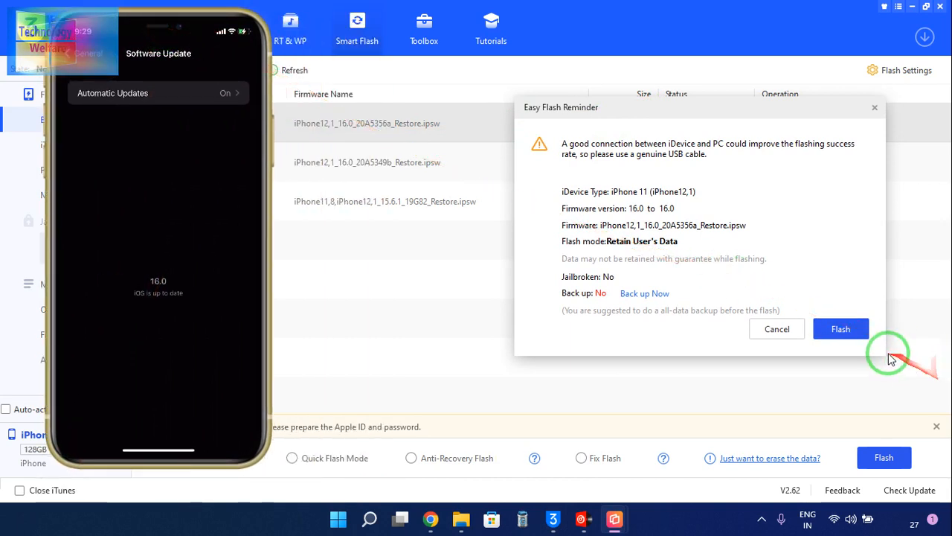
# - Confirm the flash, decline the Find My iPhone warning and dismiss the aborted-operation error
pyautogui.click(840, 329)
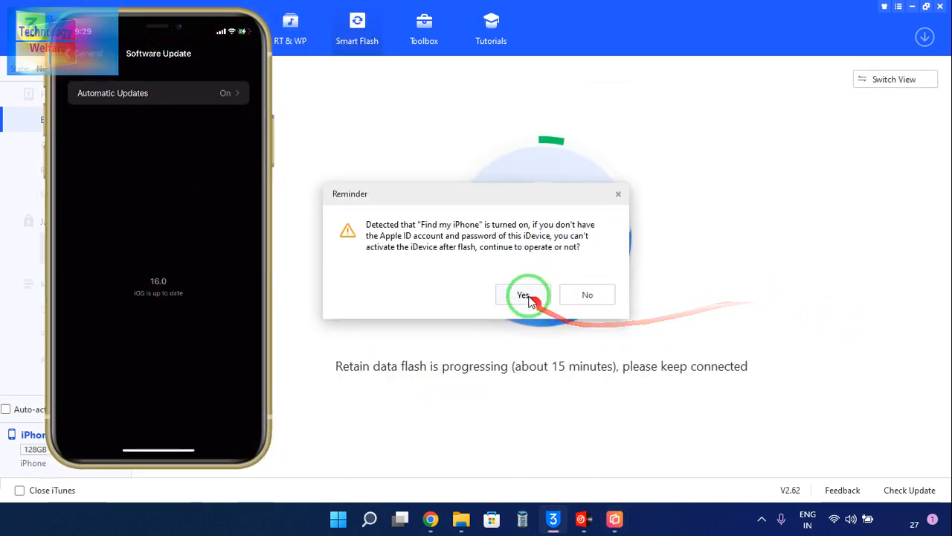
pyautogui.moveTo(586, 294)
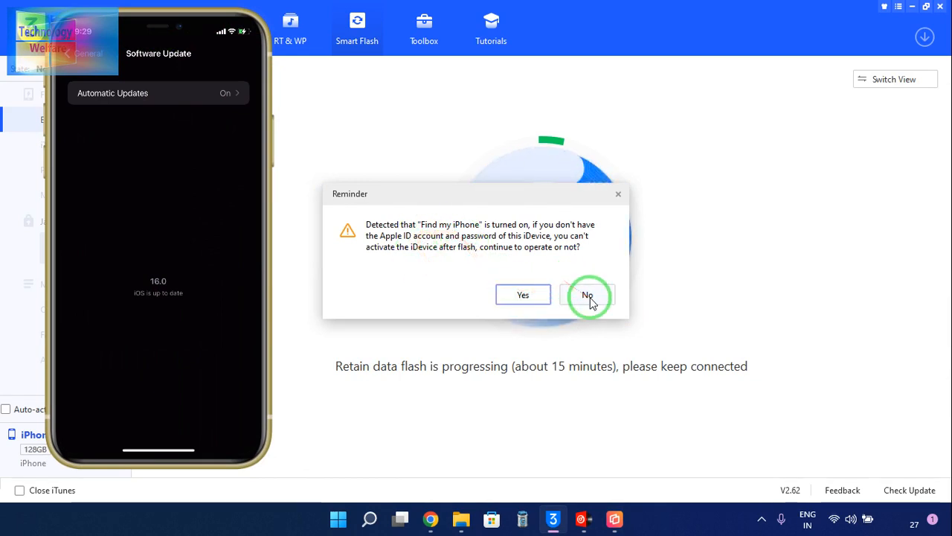
pyautogui.click(588, 295)
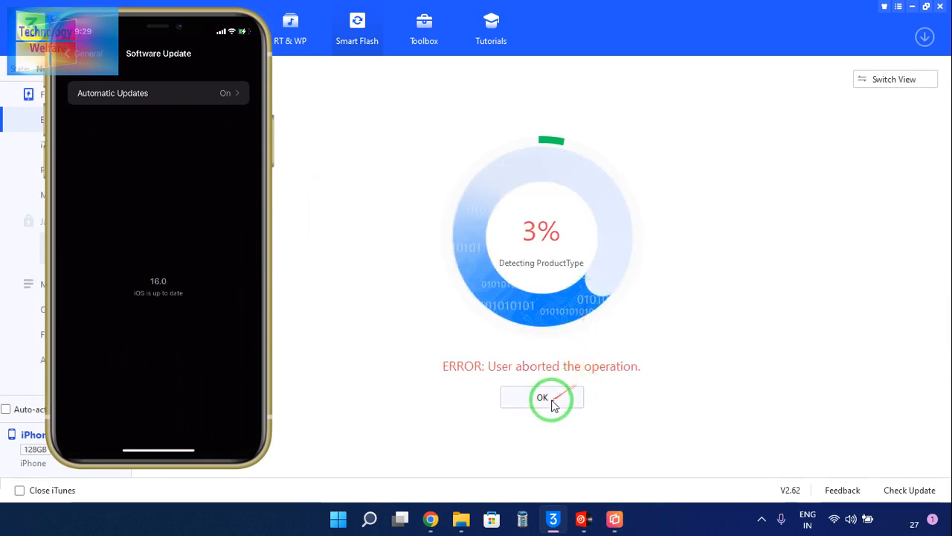
pyautogui.click(542, 397)
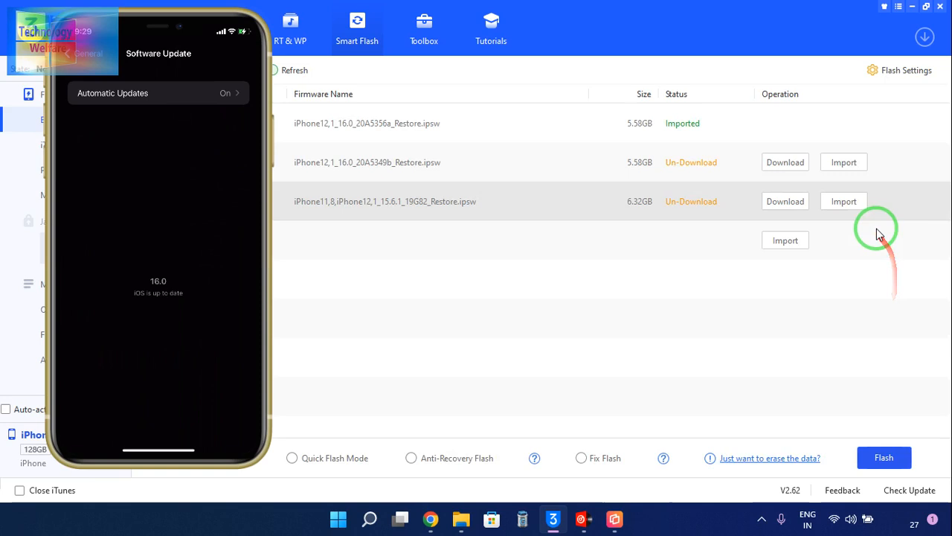
pyautogui.click(844, 162)
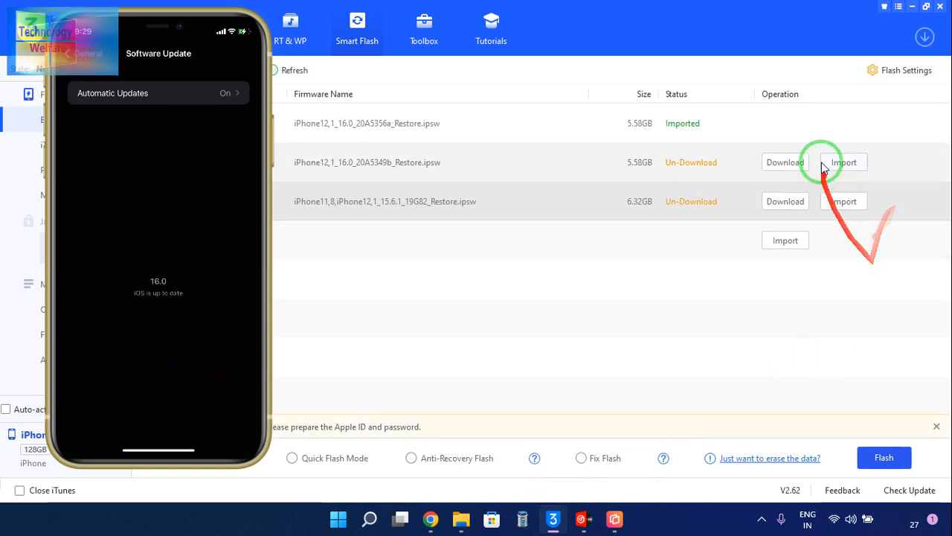
pyautogui.moveTo(238, 268)
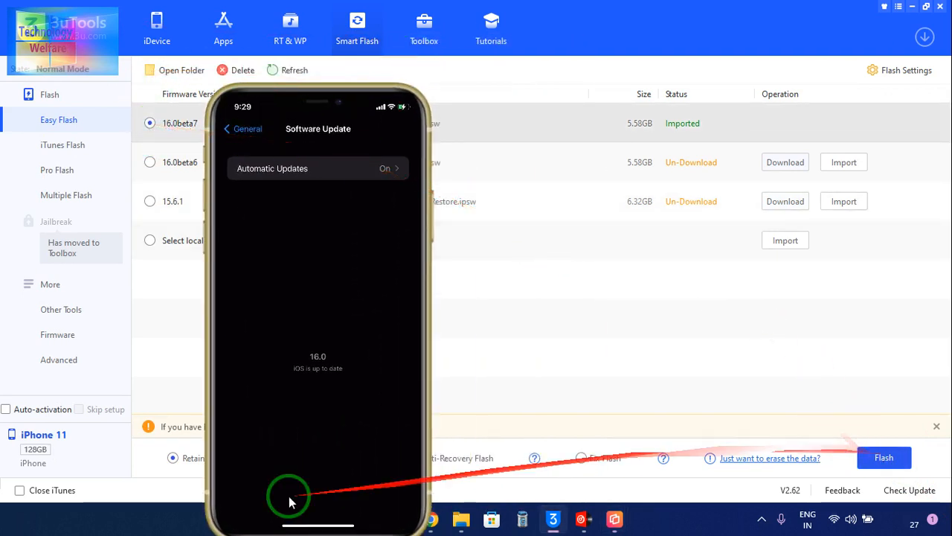
# - Relaunch the beta 7 retain-data flash and confirm the Easy Flash reminder summary
pyautogui.click(884, 459)
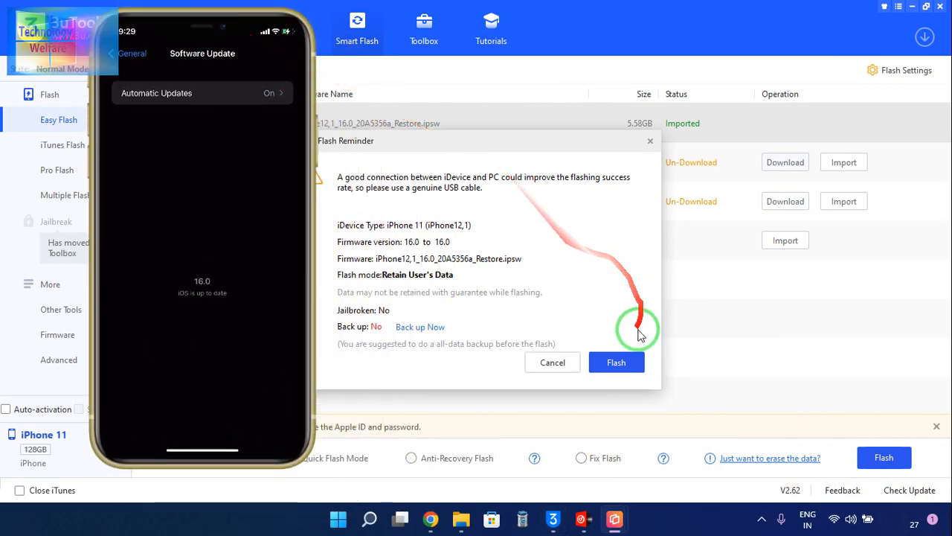
pyautogui.click(616, 363)
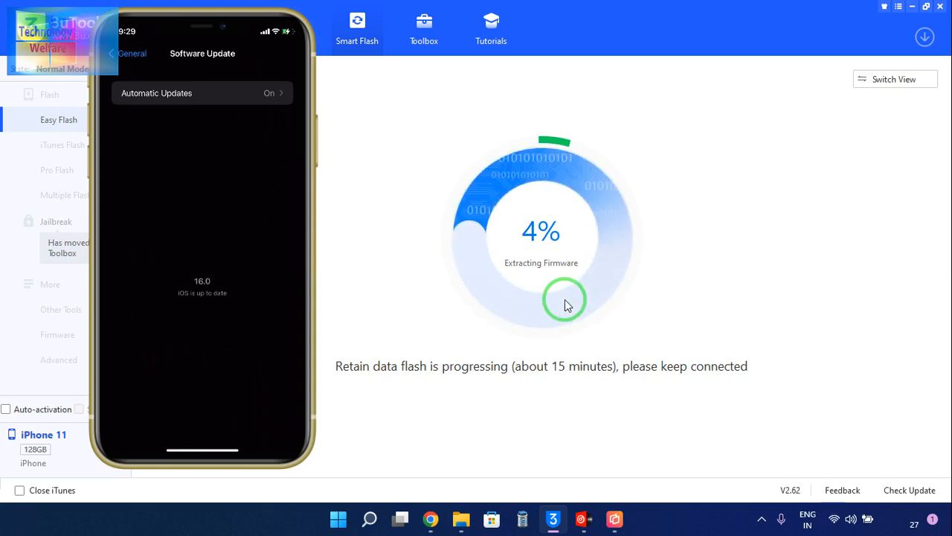
pyautogui.moveTo(645, 182)
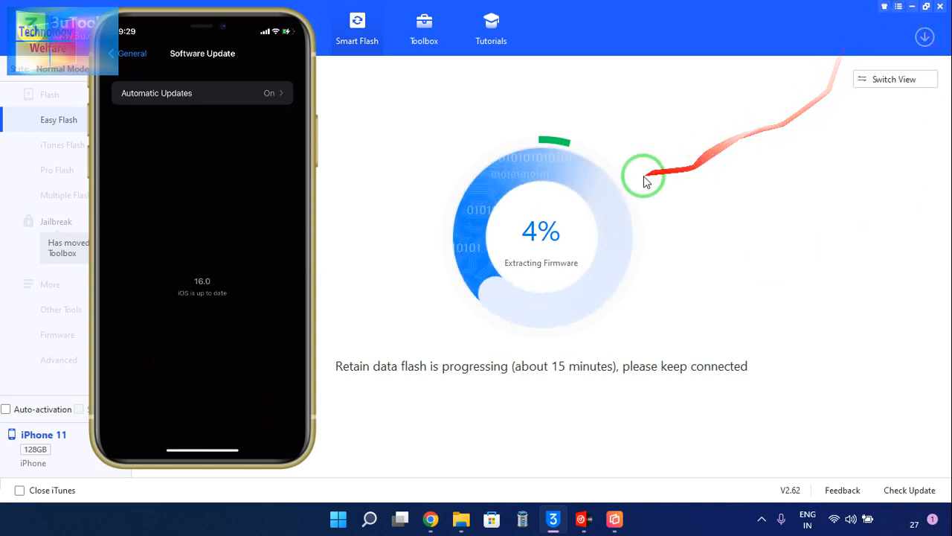